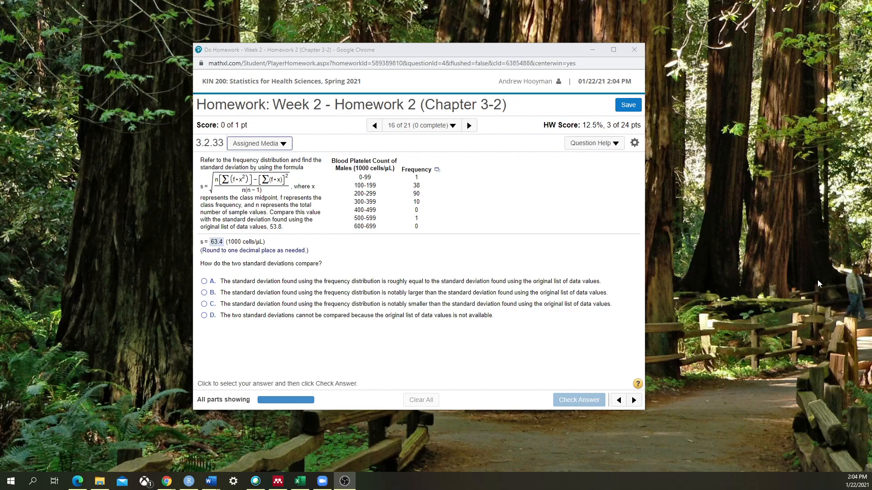
pyautogui.moveTo(544, 261)
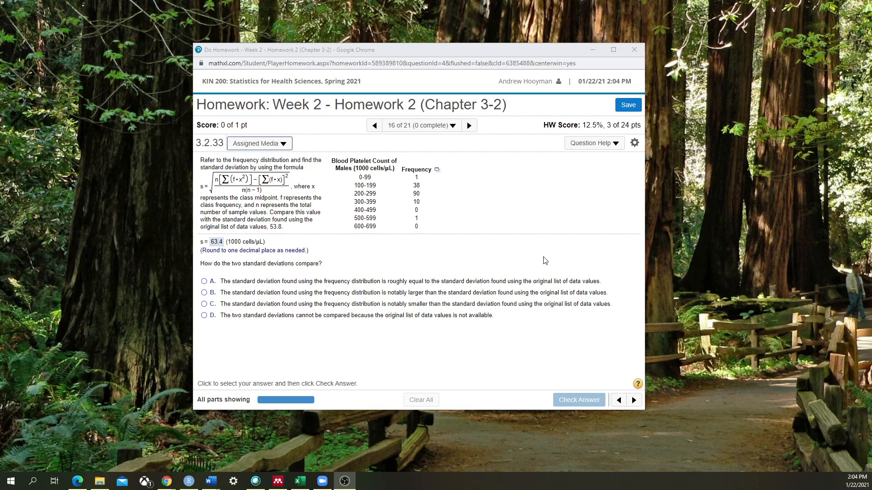
pyautogui.moveTo(521, 273)
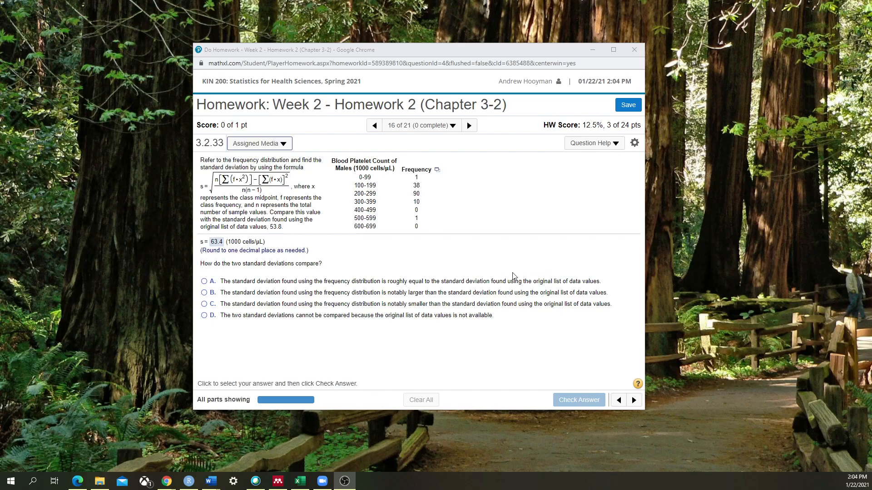
pyautogui.moveTo(288, 106)
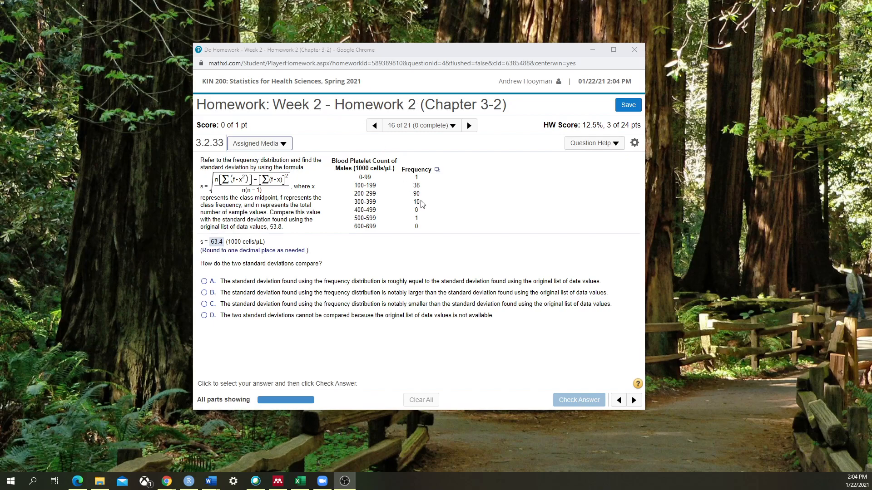
pyautogui.moveTo(437, 170)
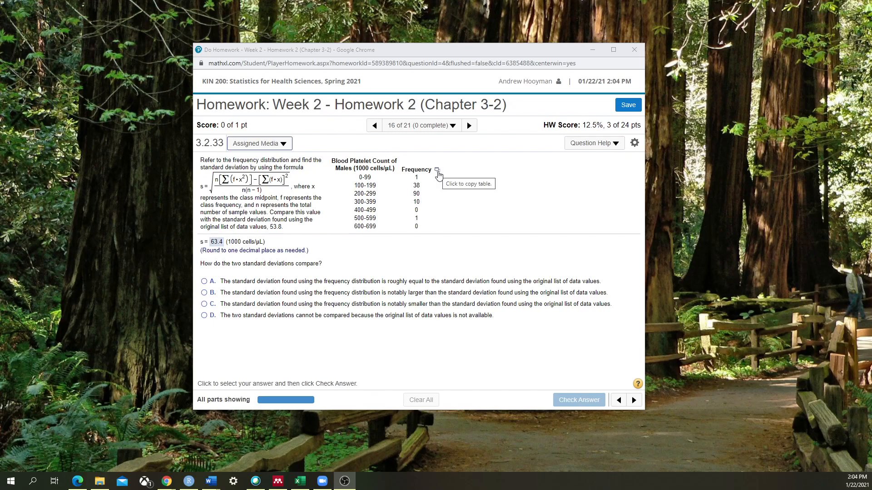
pyautogui.moveTo(254, 181)
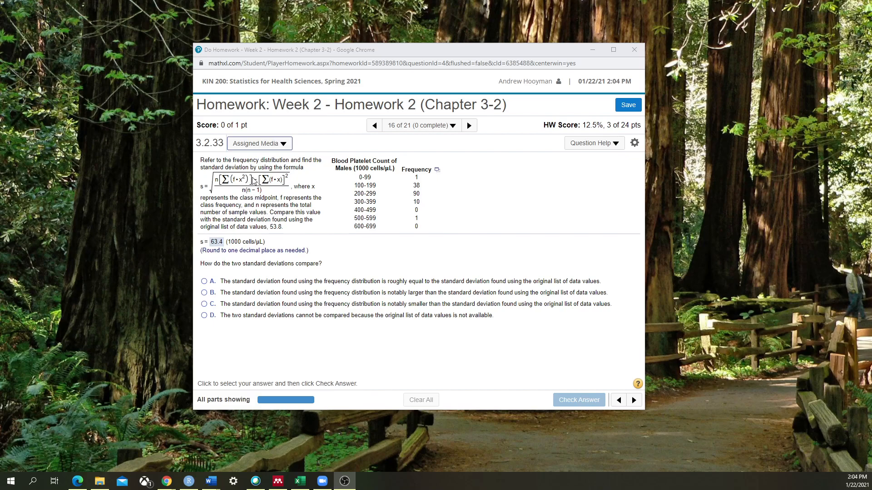
pyautogui.moveTo(332, 176)
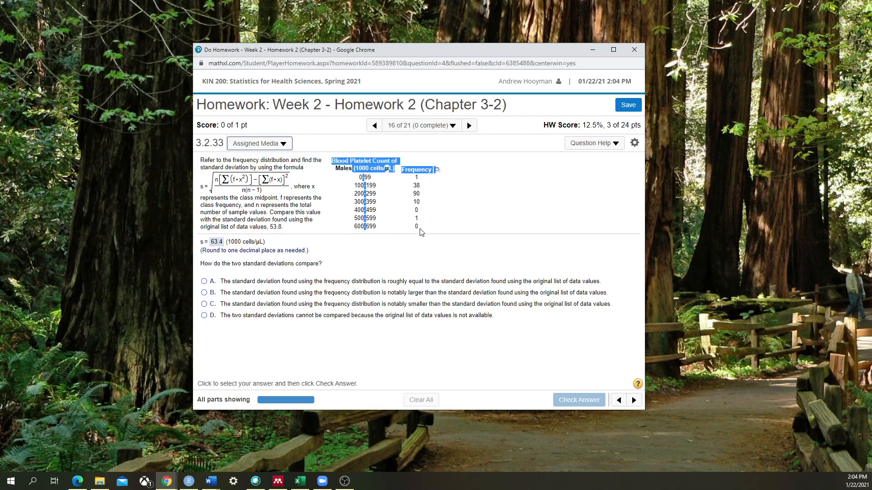
# Use the copy-table icon beside Frequency to export the platelet table to StatCrunch.
pyautogui.click(420, 232)
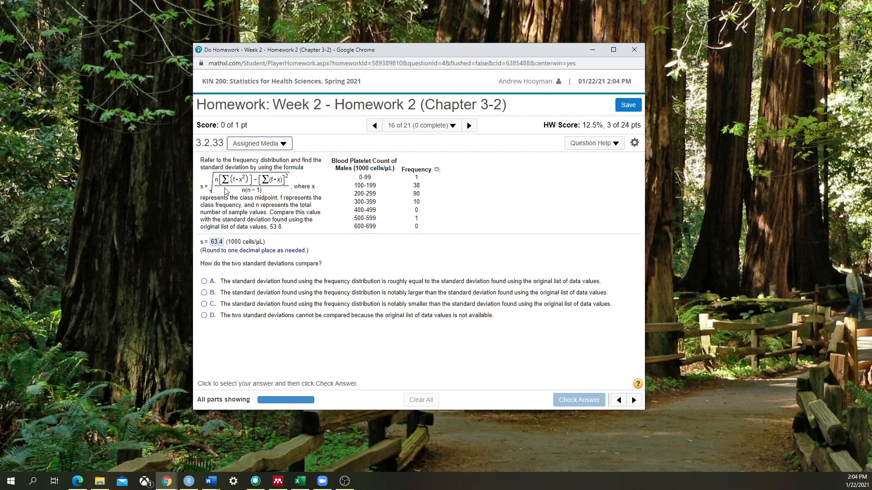
pyautogui.moveTo(286, 196)
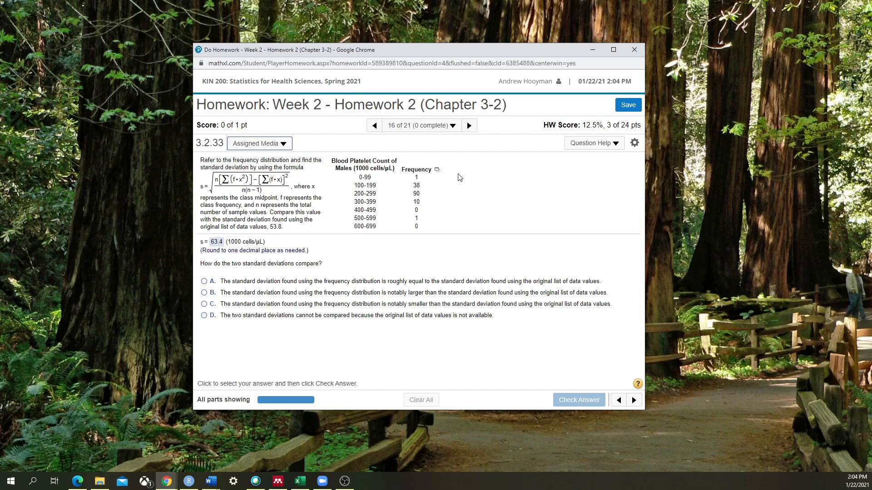
pyautogui.moveTo(437, 207)
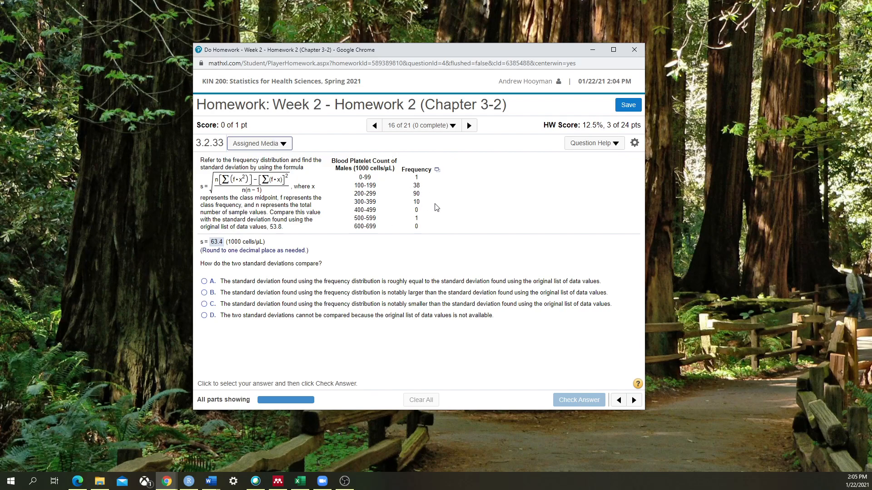
pyautogui.click(437, 170)
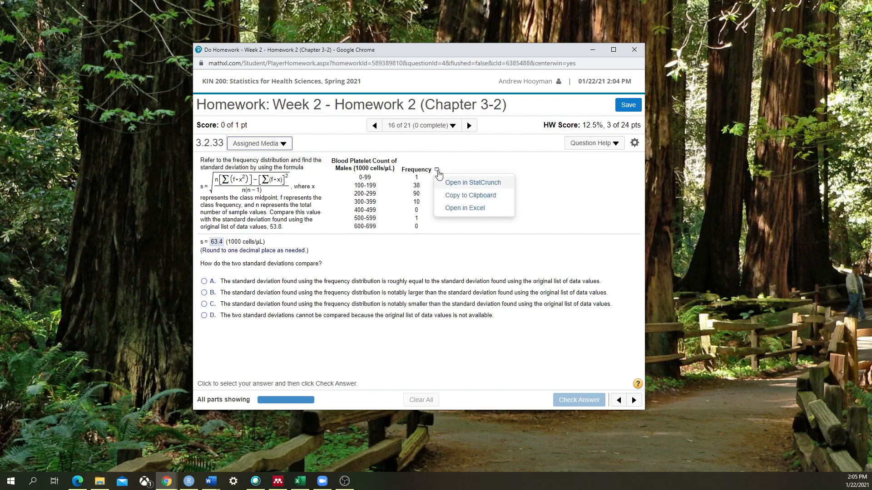
pyautogui.moveTo(451, 186)
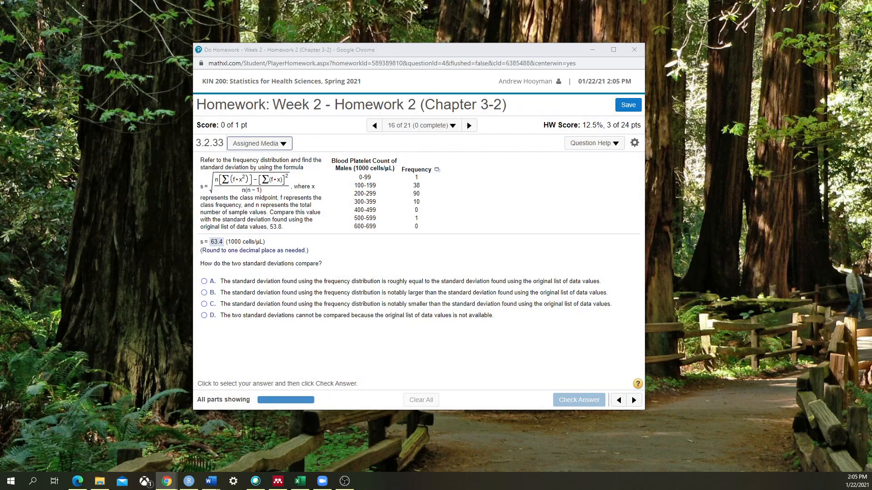
pyautogui.click(437, 170)
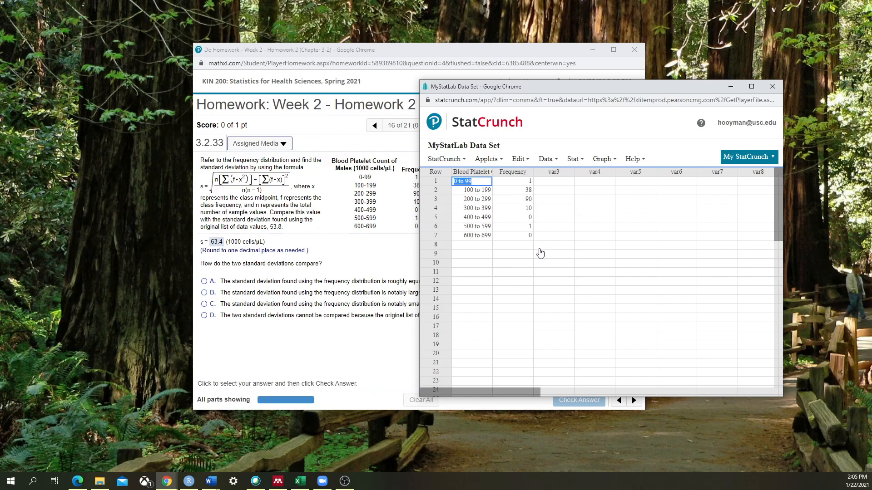
# Load the Blood Platelet Count of Males and Frequency columns into a StatCrunch data table.
pyautogui.click(573, 158)
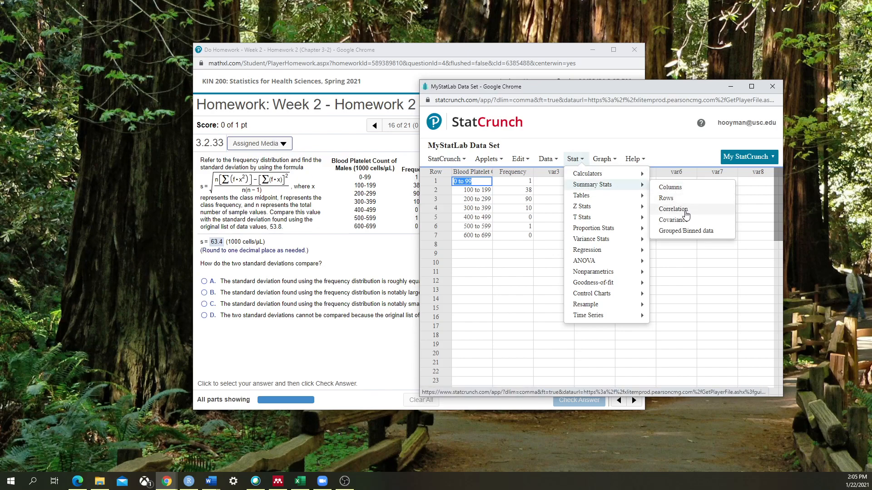
pyautogui.moveTo(691, 234)
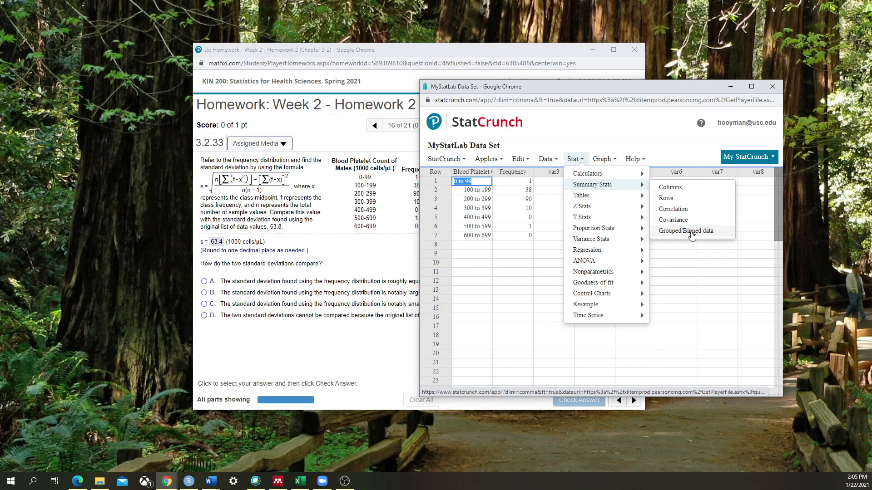
pyautogui.moveTo(670, 232)
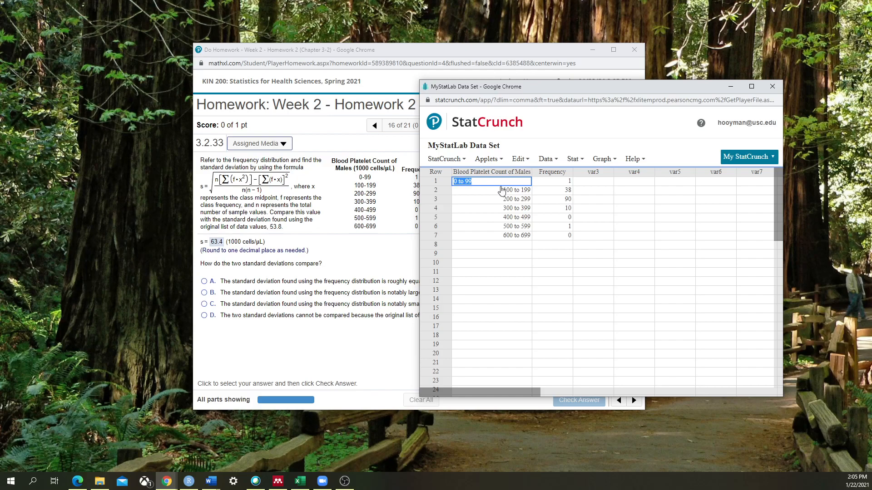
pyautogui.moveTo(526, 196)
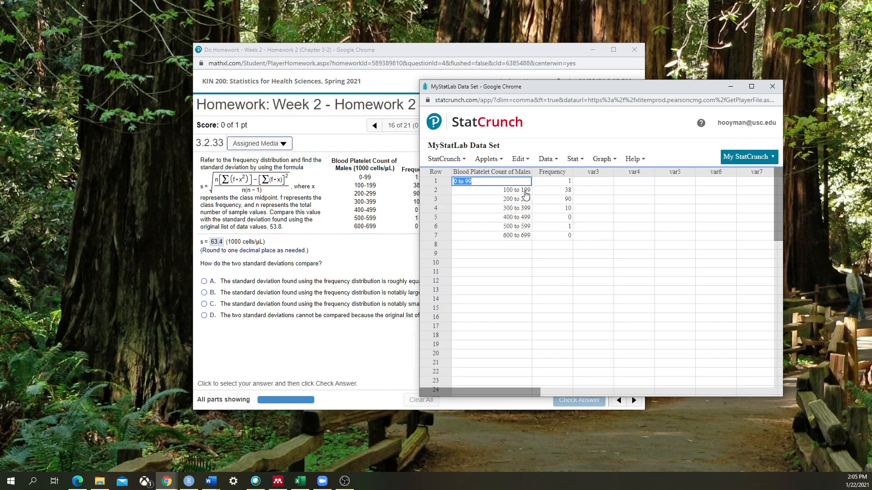
pyautogui.moveTo(533, 197)
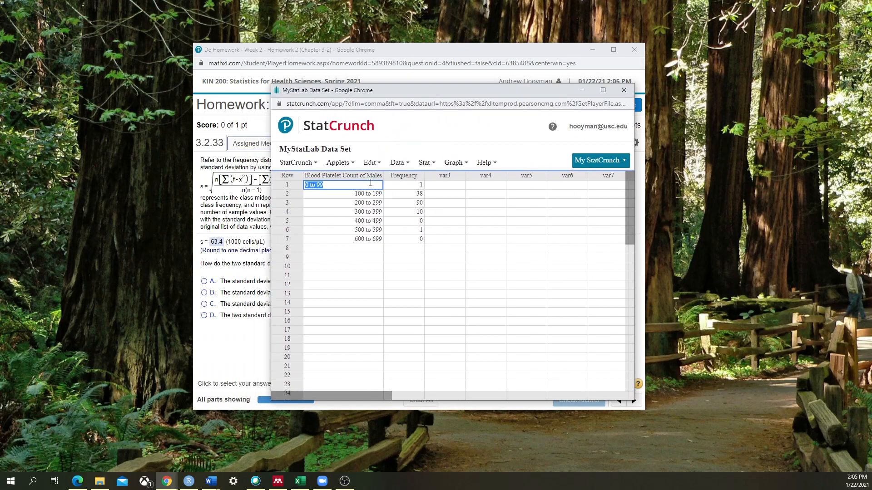
pyautogui.moveTo(409, 192)
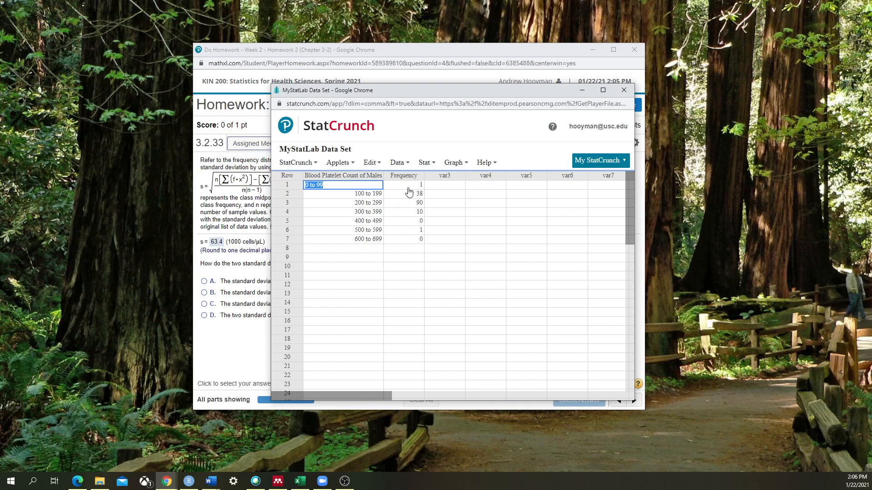
pyautogui.moveTo(406, 194)
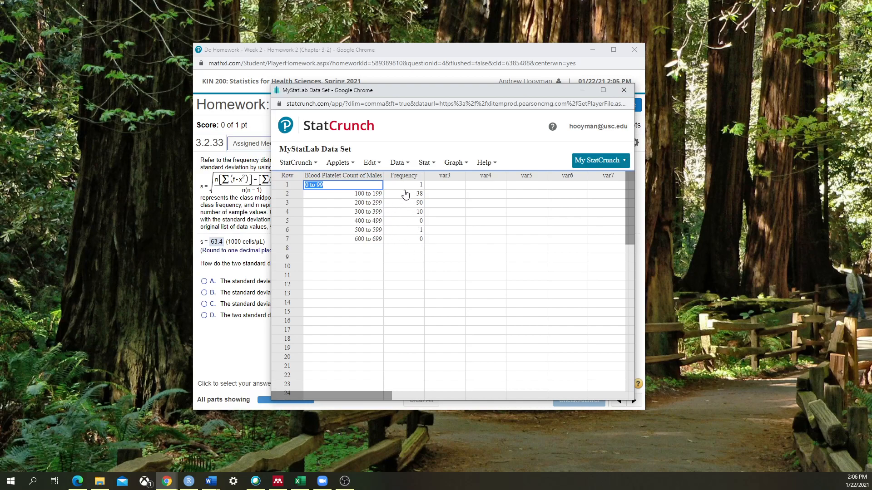
pyautogui.moveTo(401, 188)
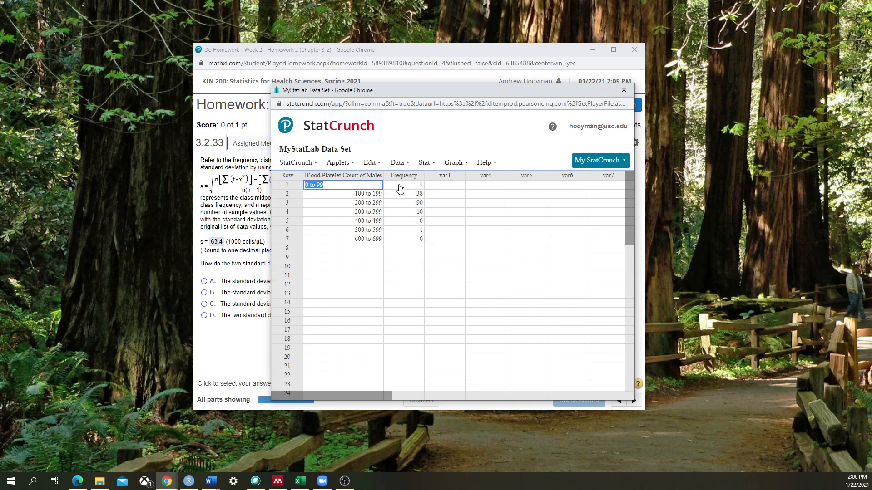
# Start Stat > Summary Stats > Grouped/Binned data for the platelet data set.
pyautogui.click(425, 163)
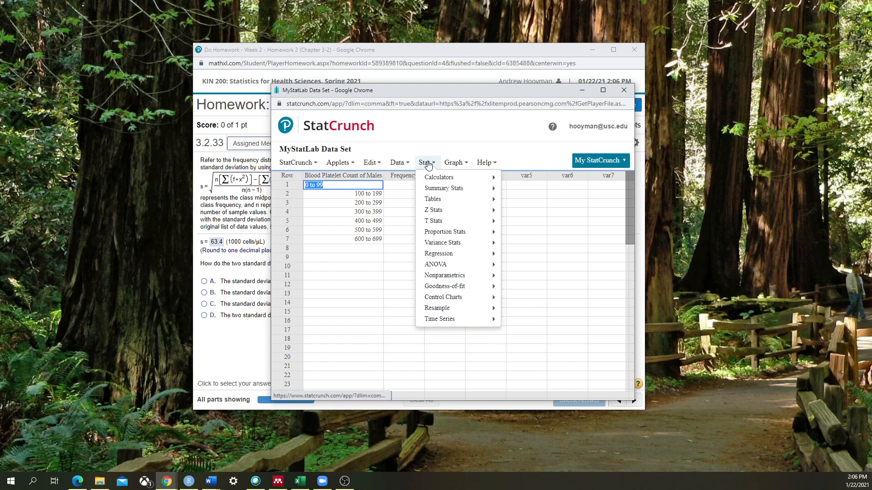
pyautogui.moveTo(444, 188)
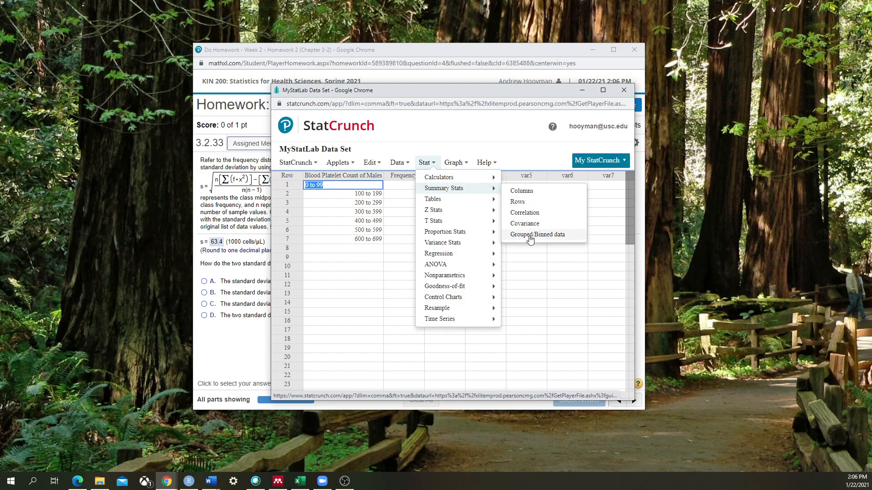
pyautogui.click(536, 234)
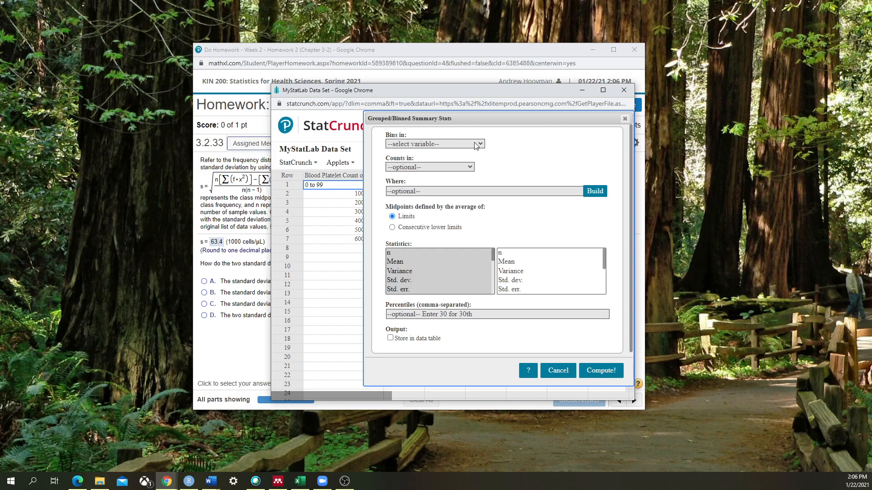
# Set Bins in to Blood Platelet Count of Males and Counts in to Frequency.
pyautogui.click(479, 144)
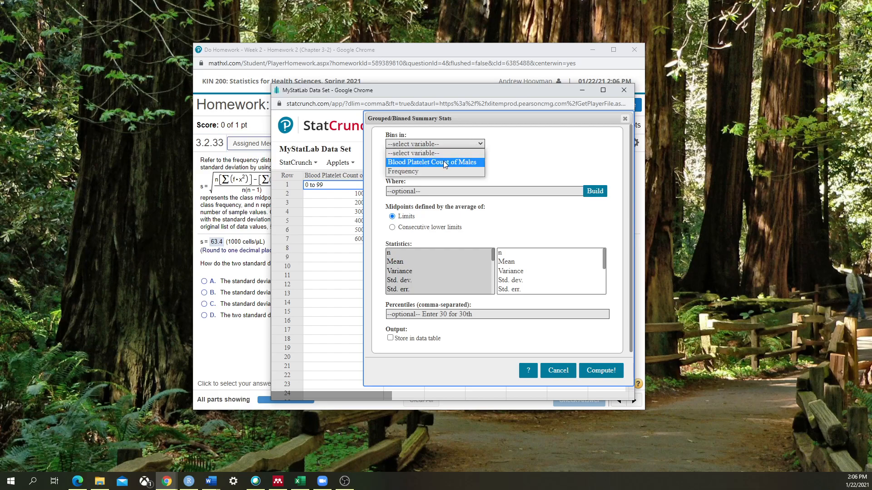
pyautogui.click(432, 161)
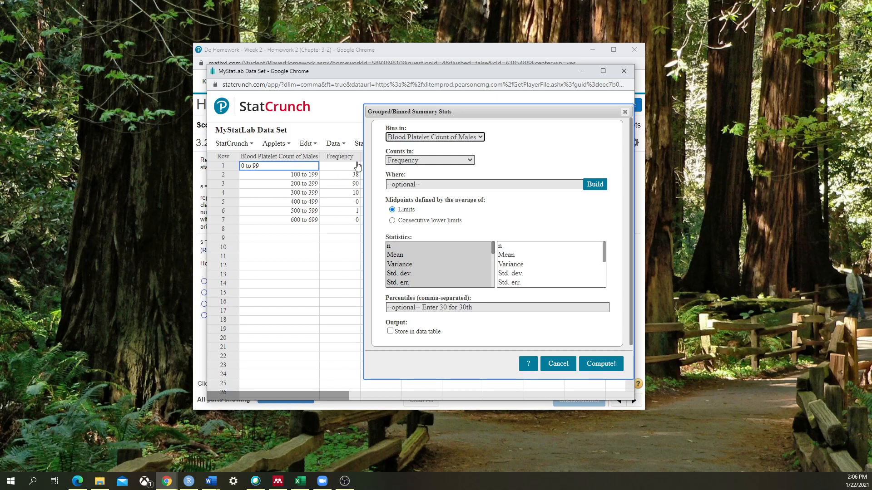
pyautogui.click(333, 143)
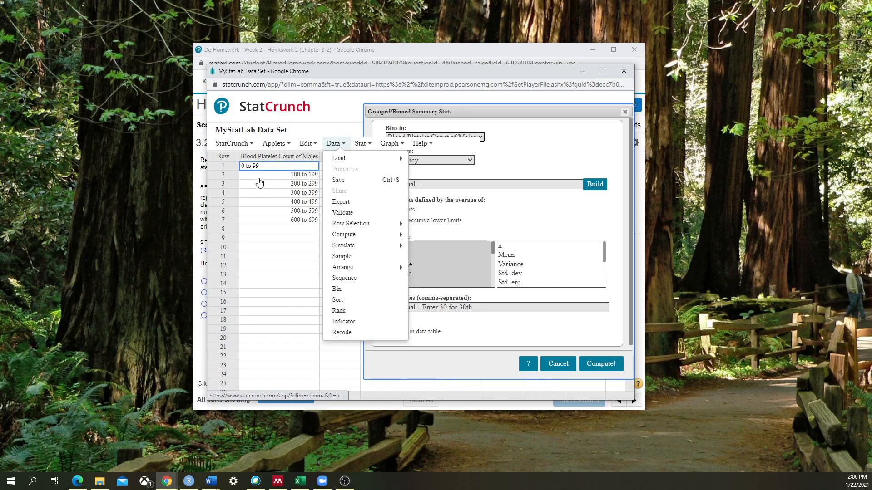
pyautogui.click(540, 148)
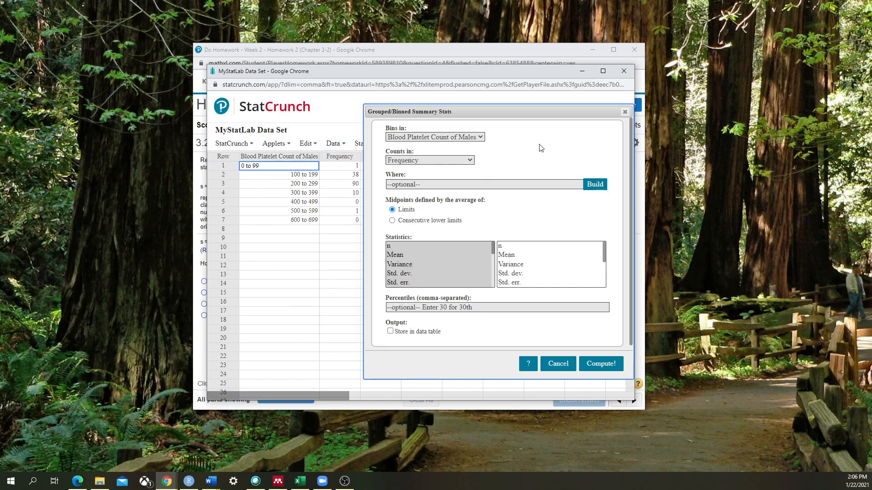
pyautogui.moveTo(417, 241)
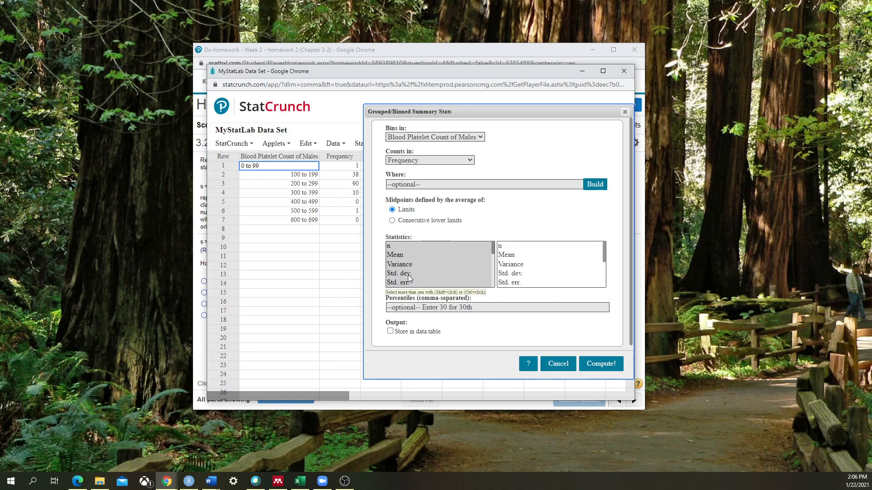
# Compute only Std. dev. for the binned data, getting approximately 63.355147.
pyautogui.click(398, 274)
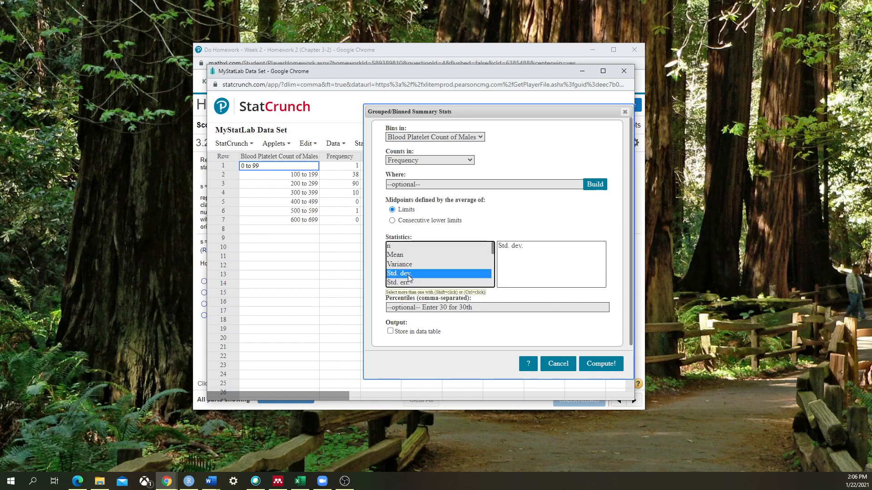
pyautogui.moveTo(497, 260)
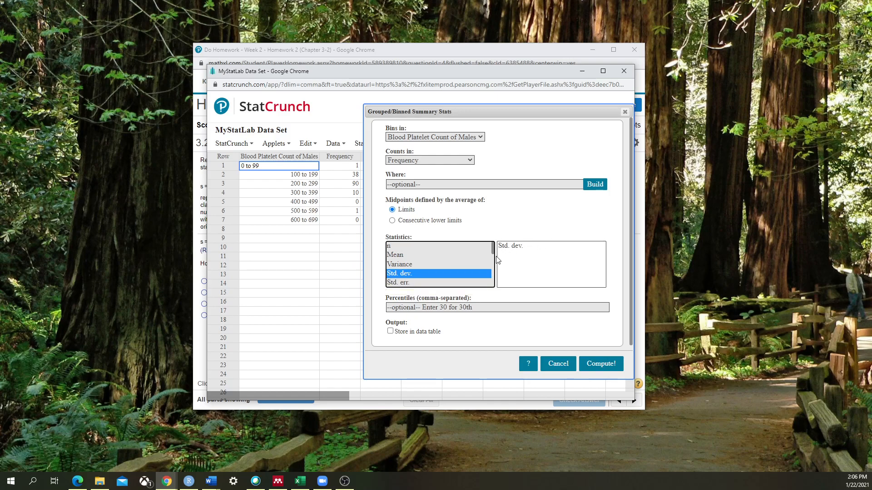
pyautogui.moveTo(521, 257)
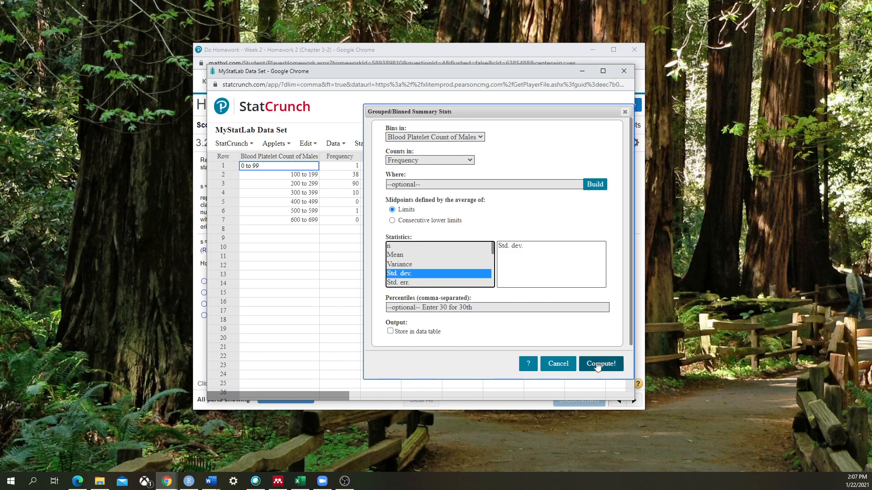
pyautogui.click(600, 363)
pyautogui.write('63.4')
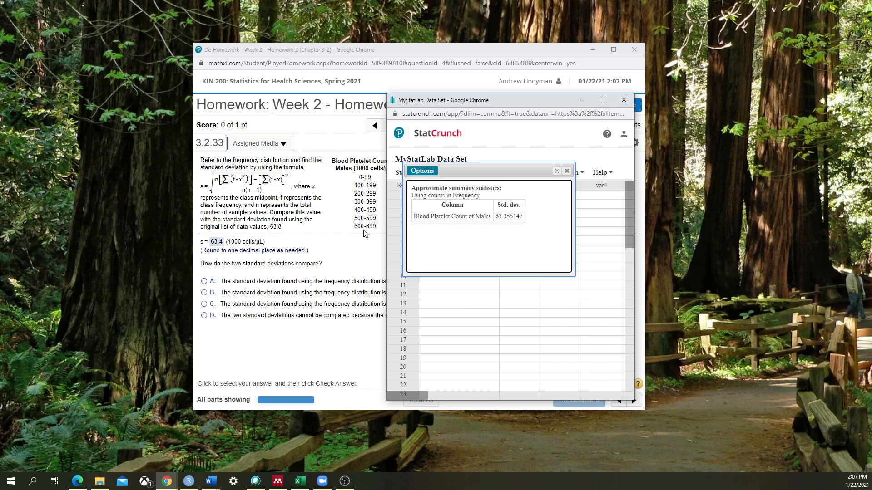
pyautogui.moveTo(229, 260)
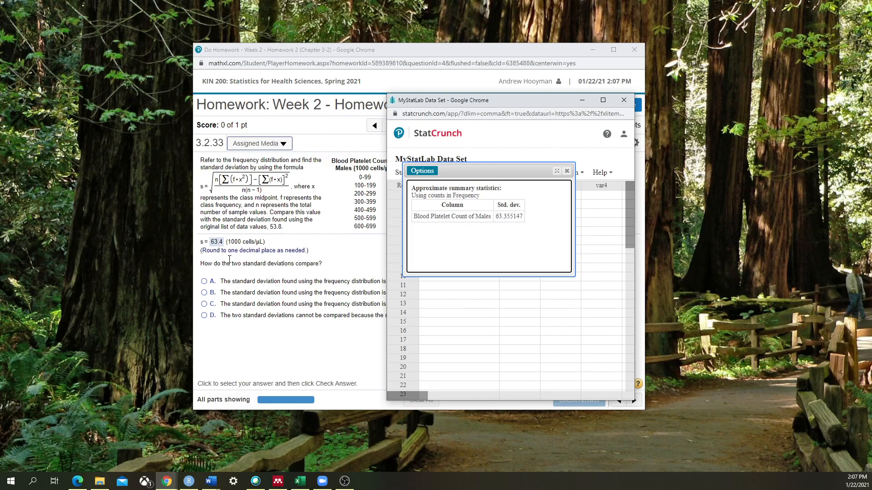
pyautogui.moveTo(381, 210)
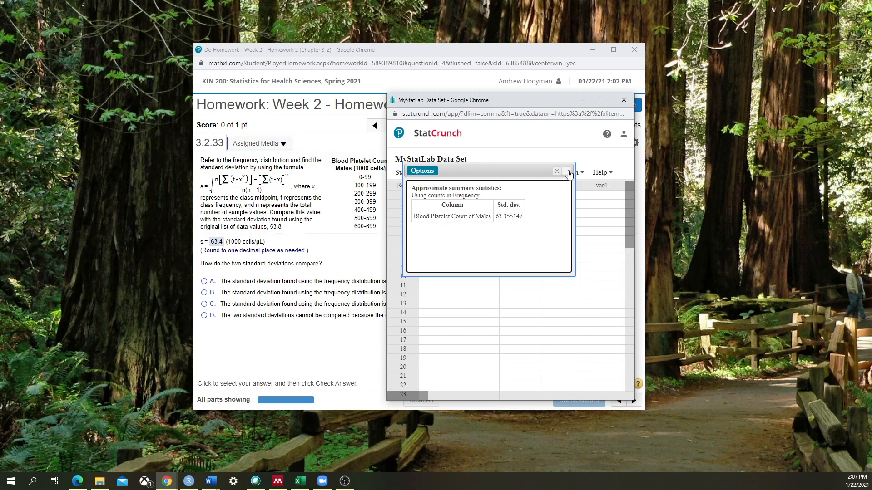
# Close the results window after matching 63.355147 to the homework's 63.4.
pyautogui.click(568, 172)
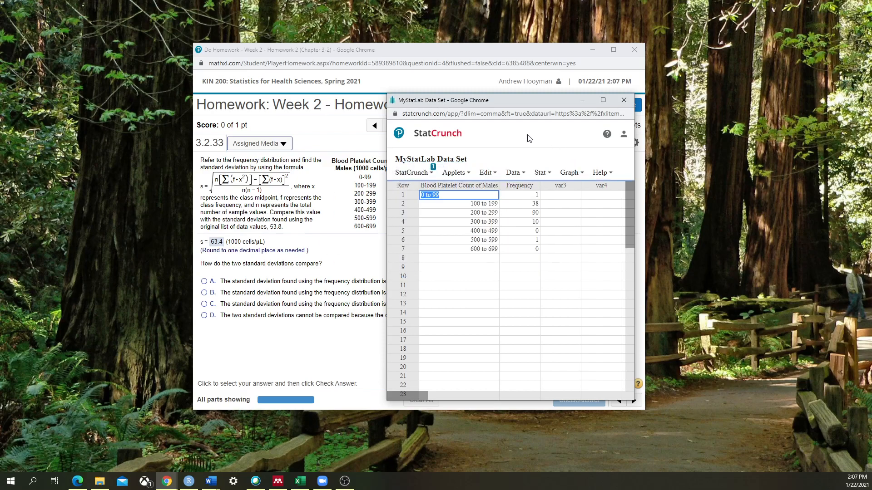
# Bring the MyStatLab question with s = 63.4 back to the front.
pyautogui.click(622, 100)
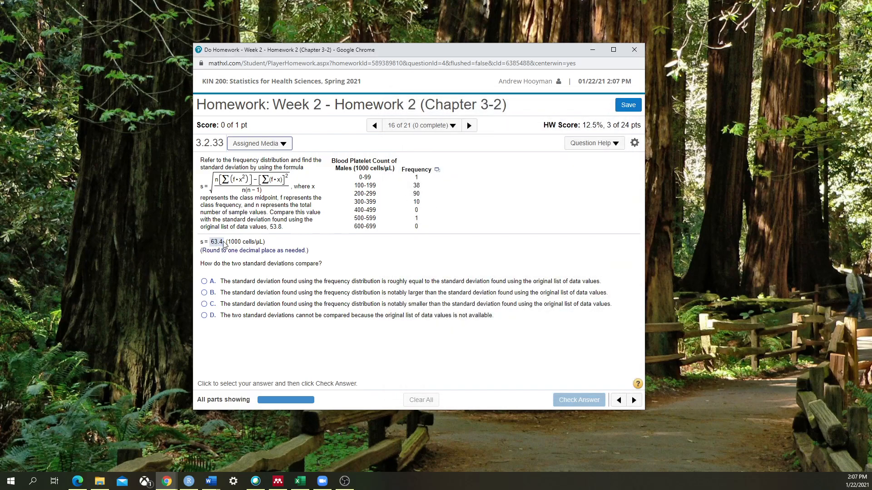
pyautogui.moveTo(367, 236)
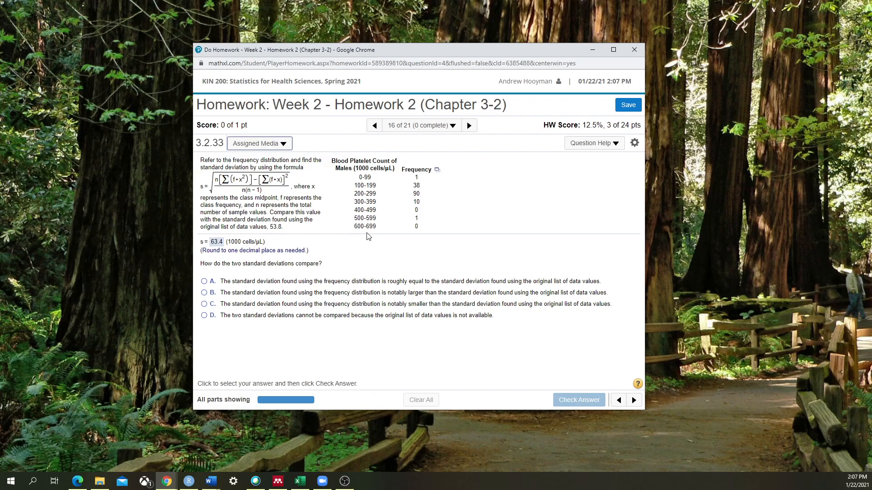
pyautogui.moveTo(343, 243)
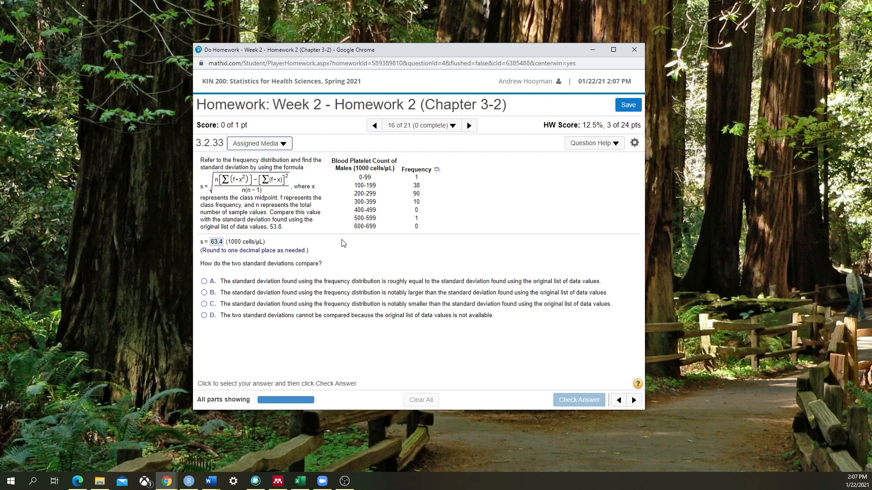
pyautogui.moveTo(360, 252)
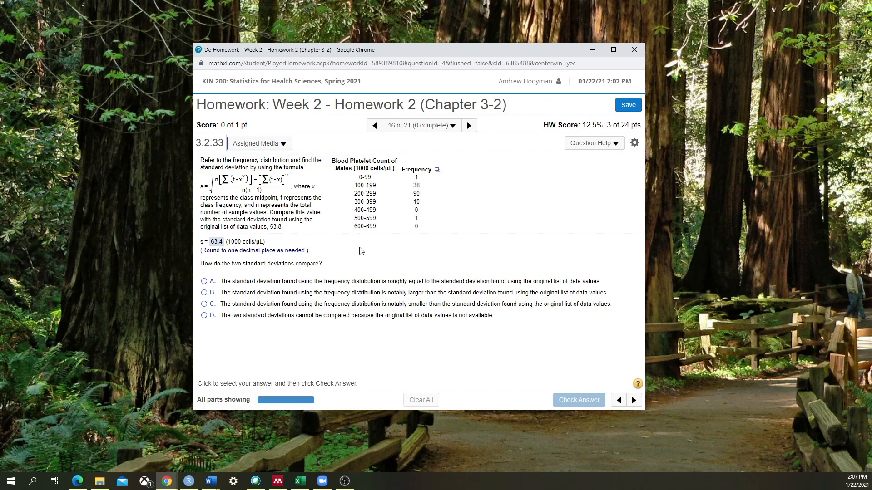